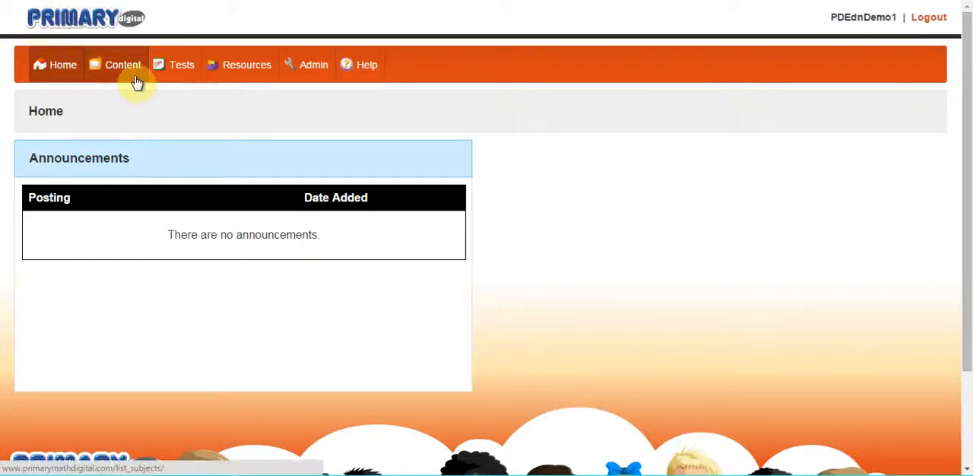
- Show the Content library listing the Grade 1 through Grade 5 course books
left_click(121, 64)
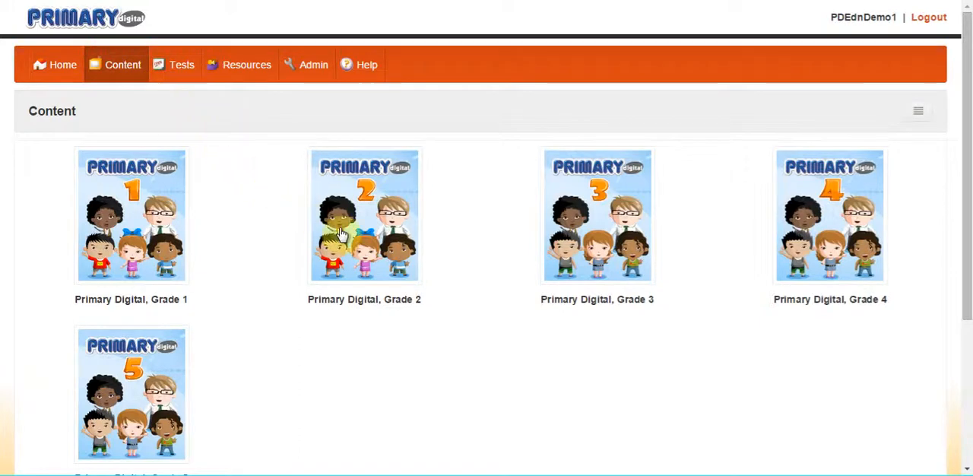
- Open the Primary Digital Grade 2 course, listing its Numbers to 1,000 lessons
left_click(364, 216)
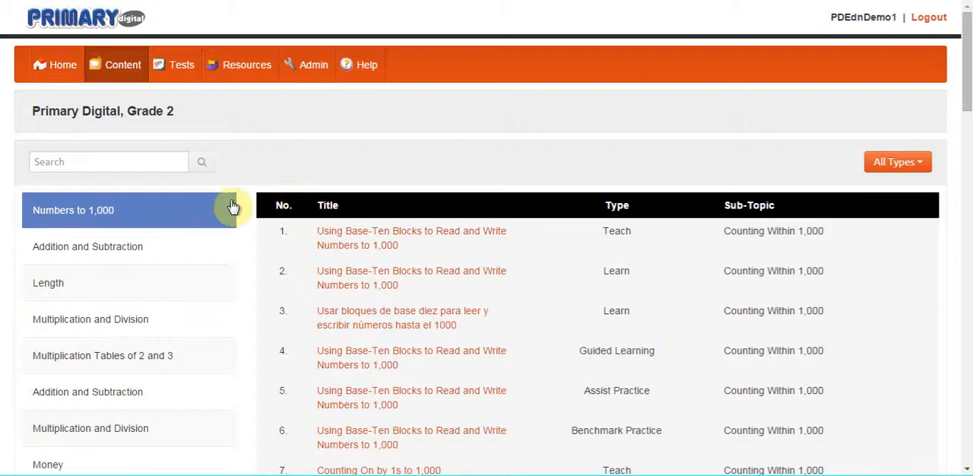
mouse_move(177, 248)
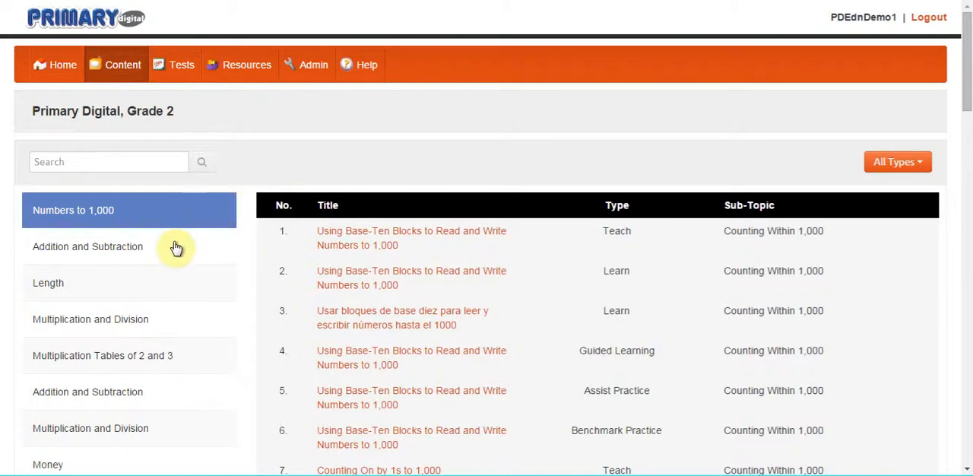
mouse_move(216, 241)
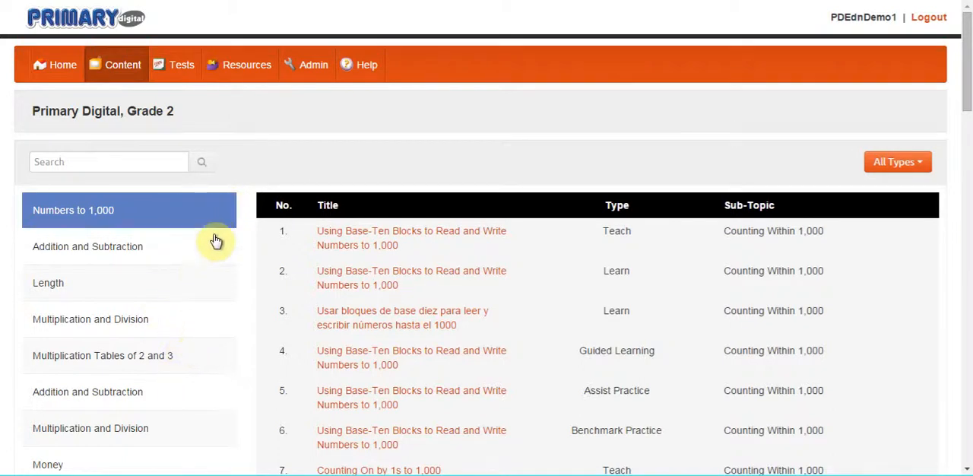
mouse_move(349, 209)
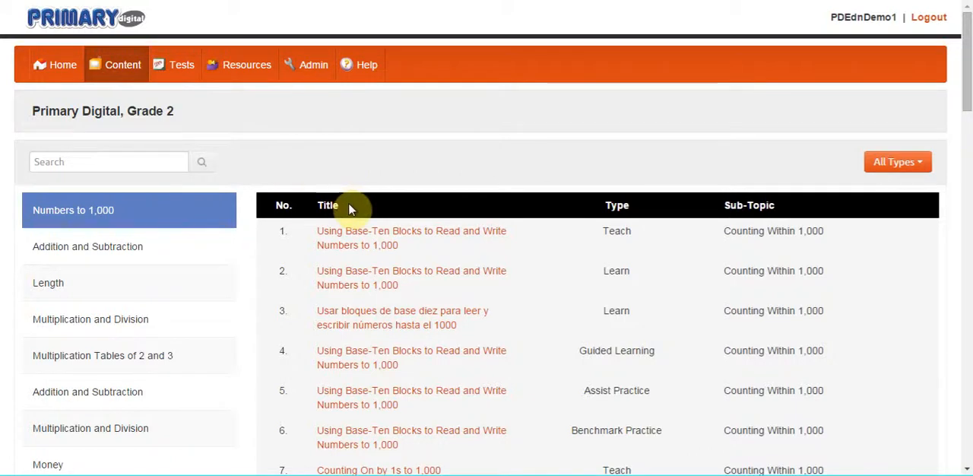
mouse_move(520, 191)
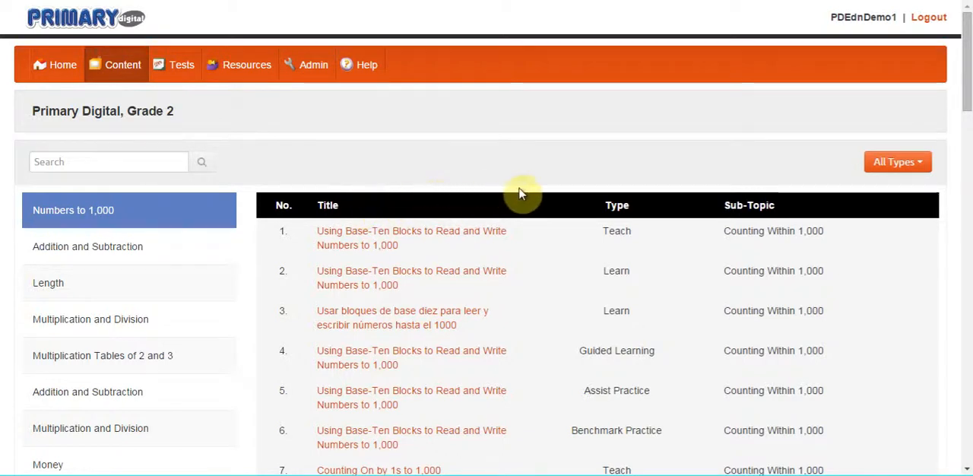
mouse_move(593, 213)
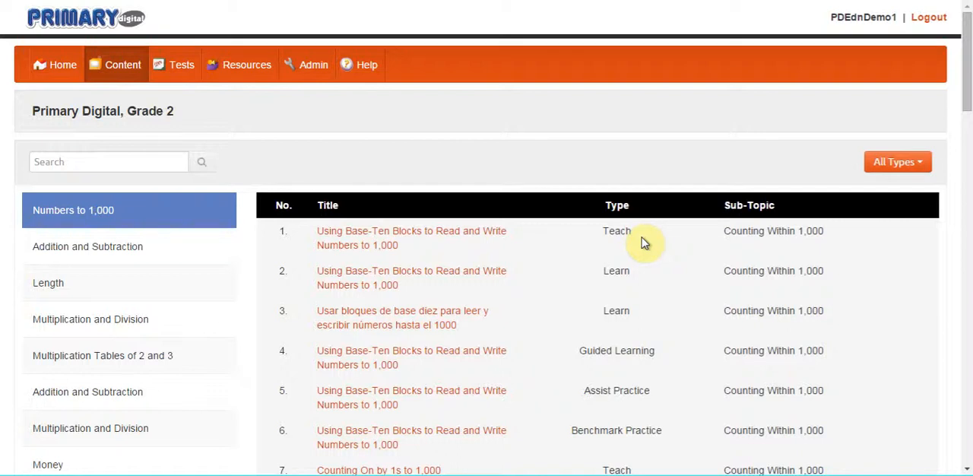
mouse_move(672, 267)
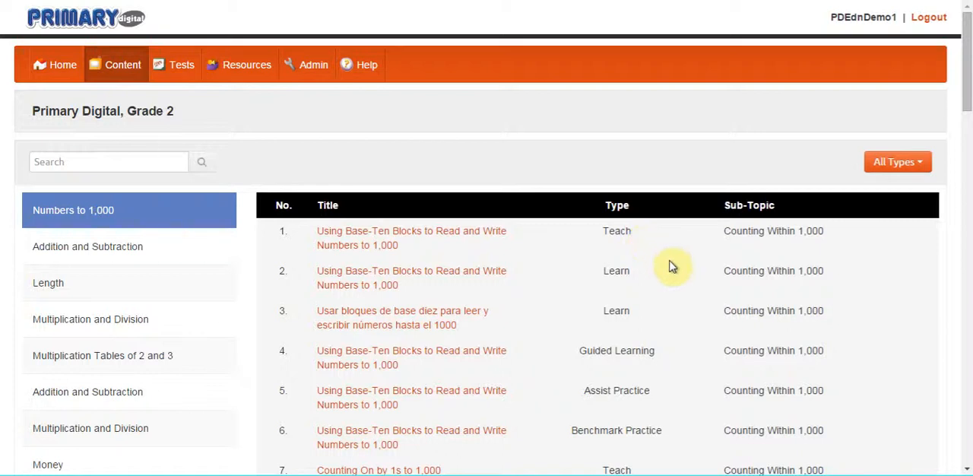
mouse_move(653, 289)
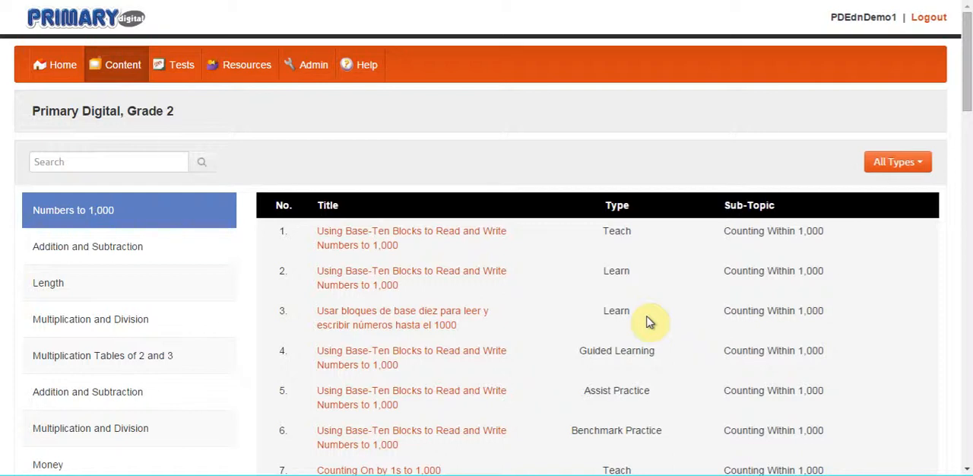
mouse_move(666, 359)
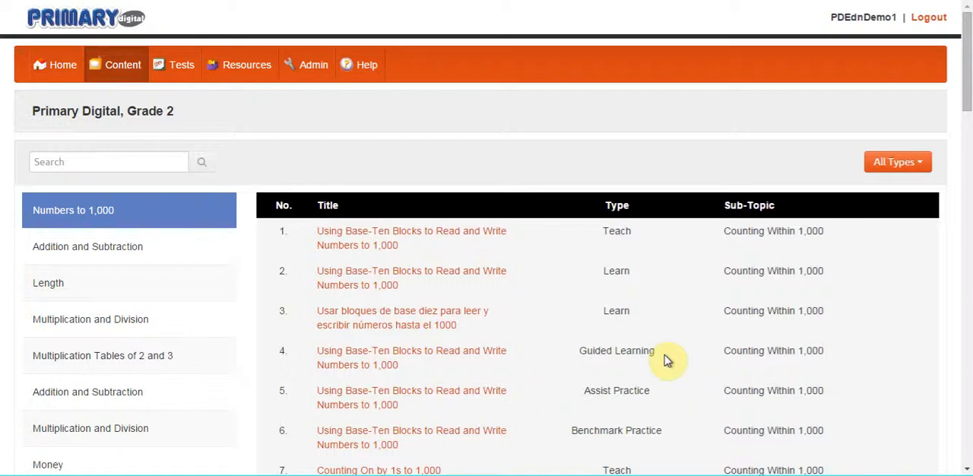
mouse_move(666, 399)
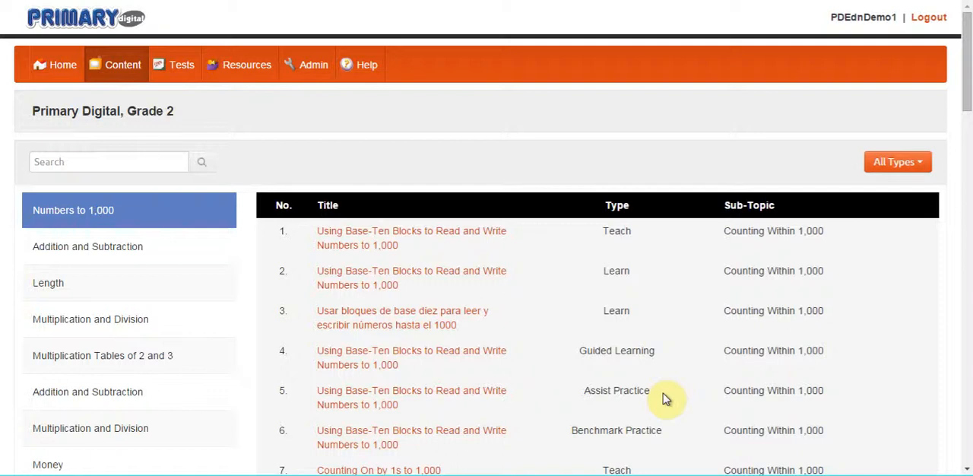
mouse_move(678, 444)
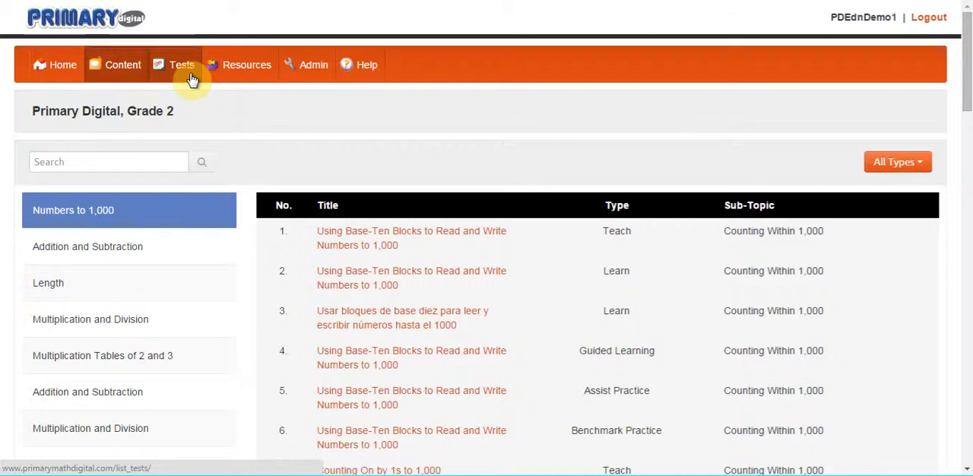
- Show the Tests list with Grade 1 pre-tests, post-tests and challenges
left_click(181, 64)
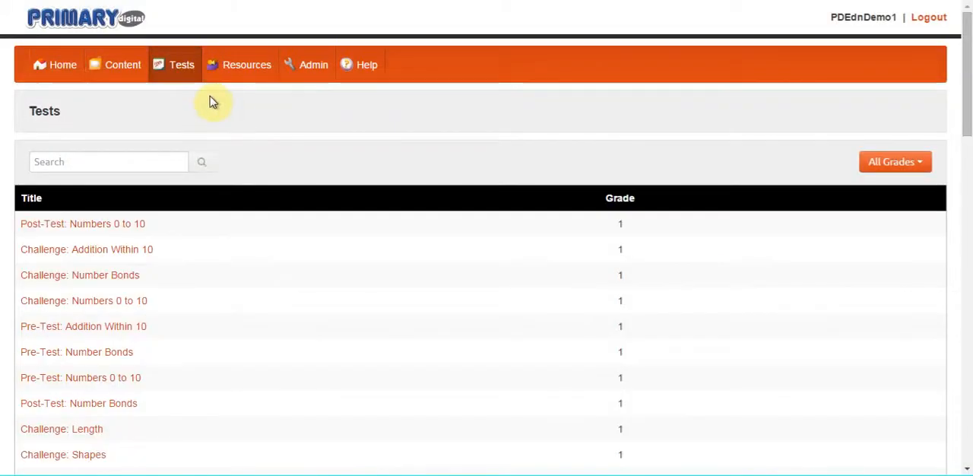
mouse_move(216, 150)
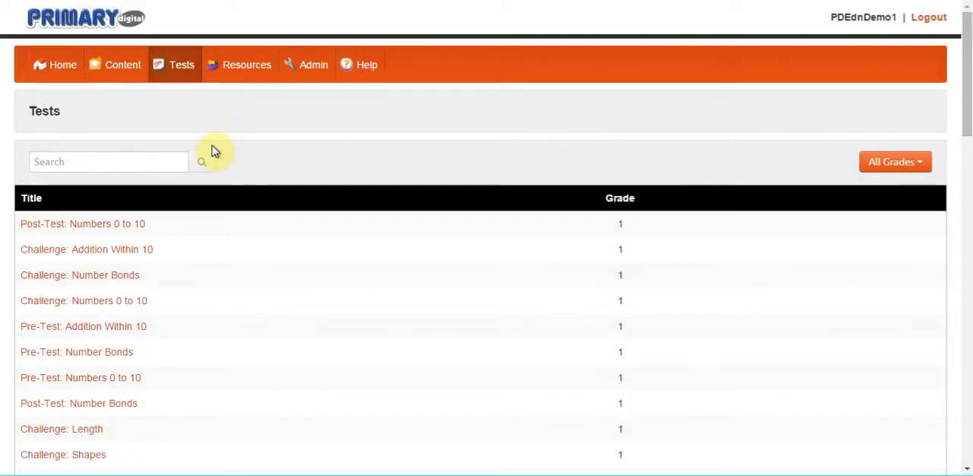
mouse_move(167, 313)
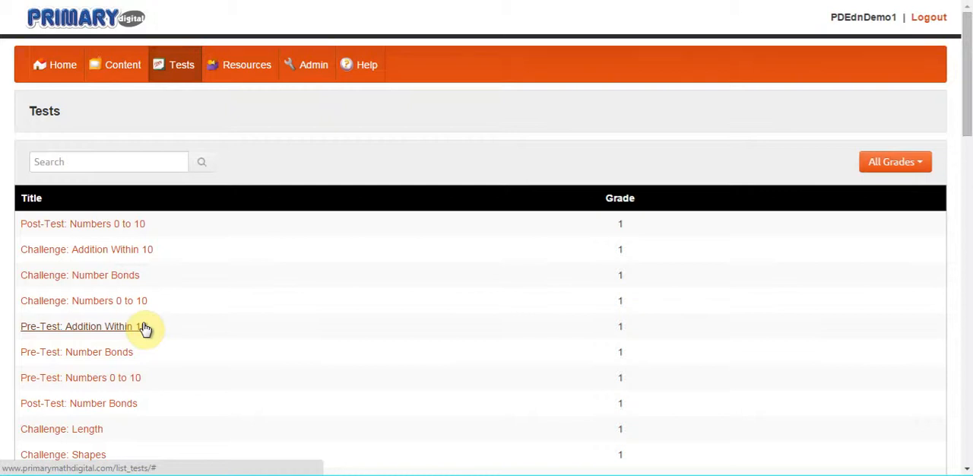
mouse_move(164, 319)
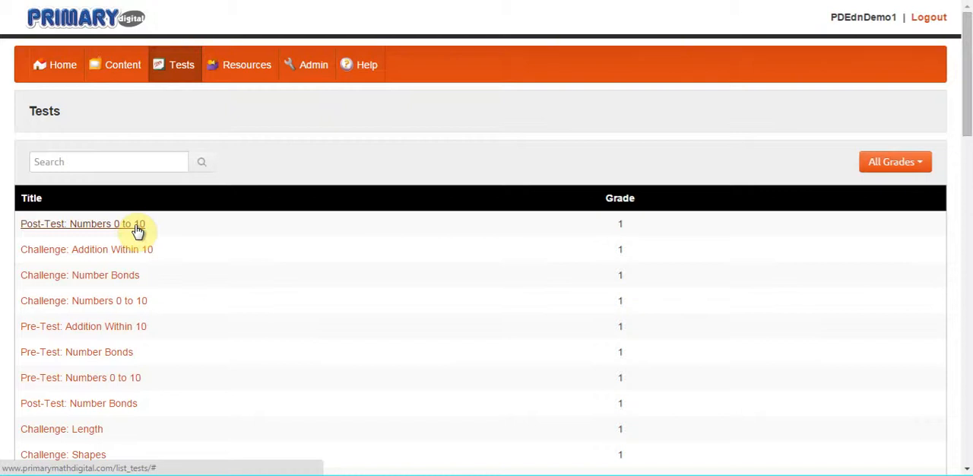
mouse_move(172, 272)
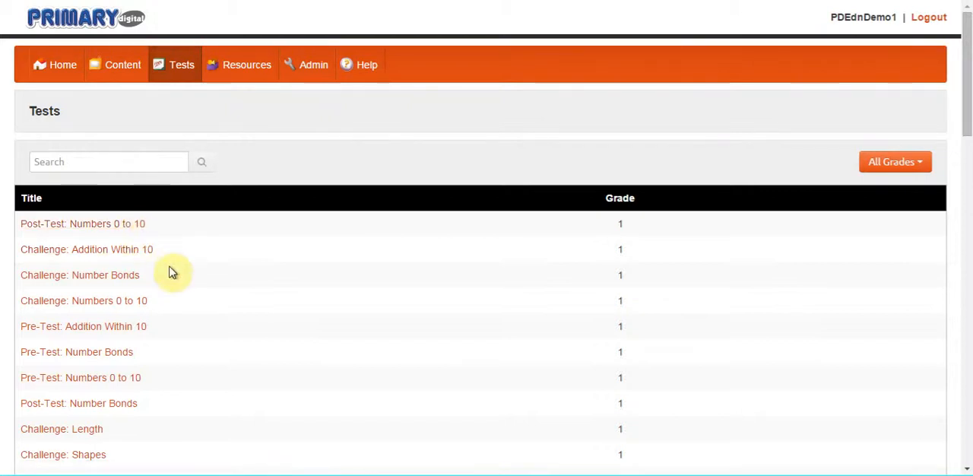
- Scroll the Tests list down to the Grade 1 Money, Time, Grade Test and Intervention Test entries
scroll("down", 3)
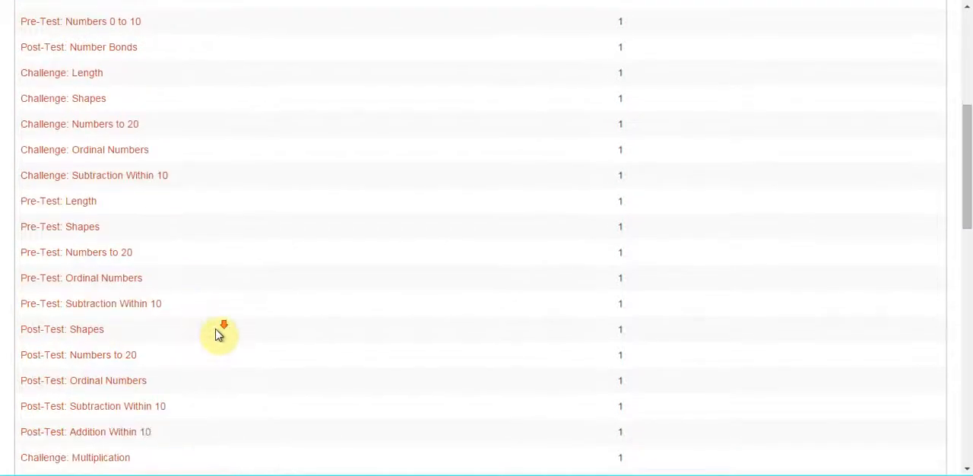
scroll("down", 3)
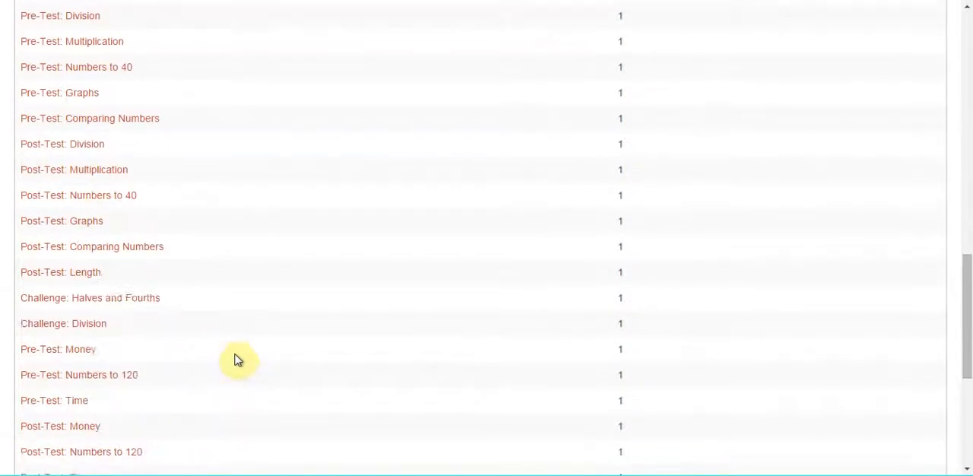
scroll("down", 3)
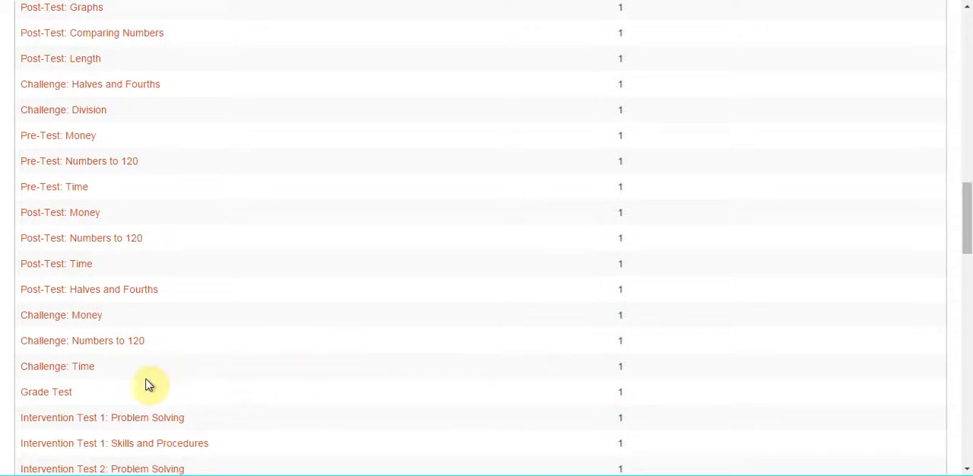
mouse_move(86, 399)
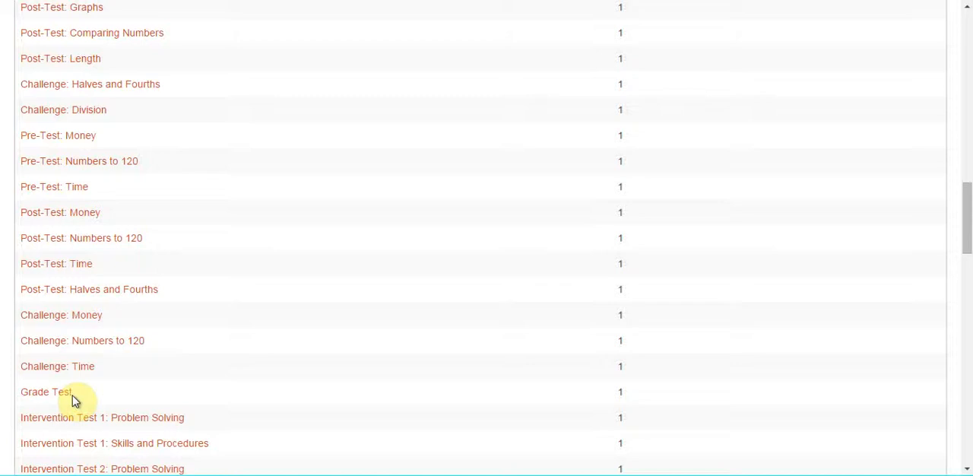
mouse_move(46, 392)
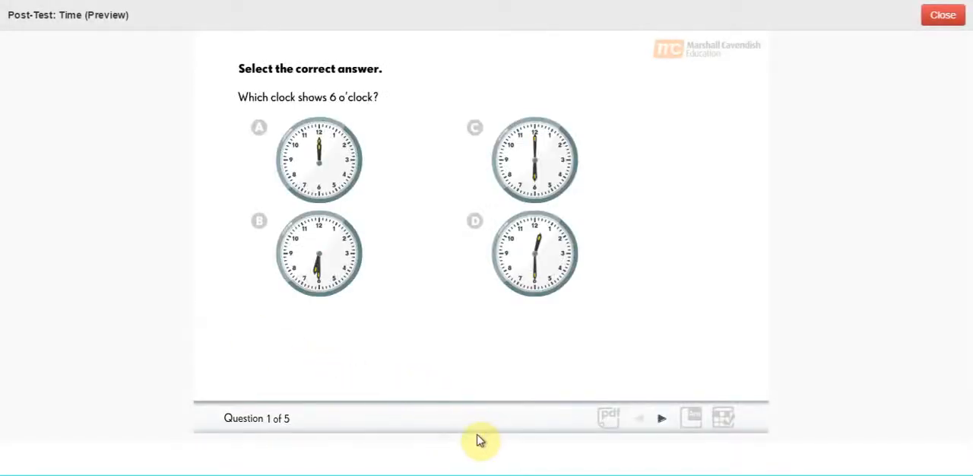
mouse_move(690, 442)
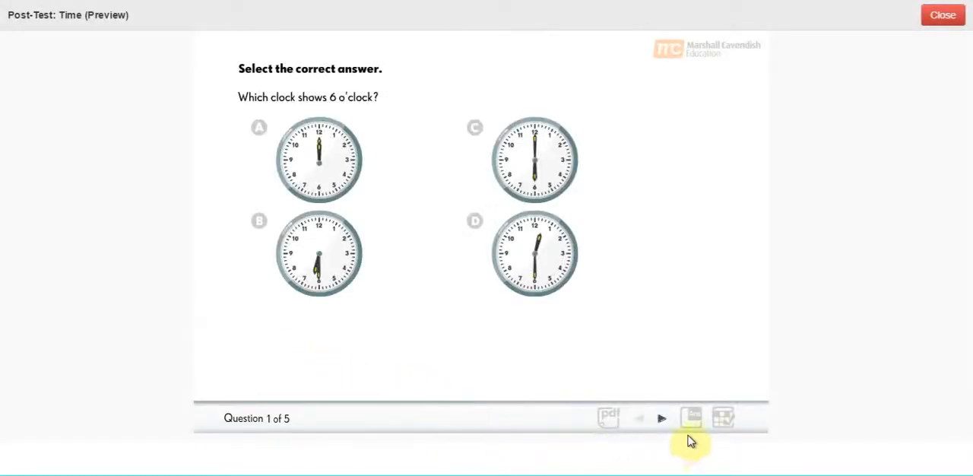
- Preview the Post-Test: Time, then close it to return to the Tests list
left_click(690, 417)
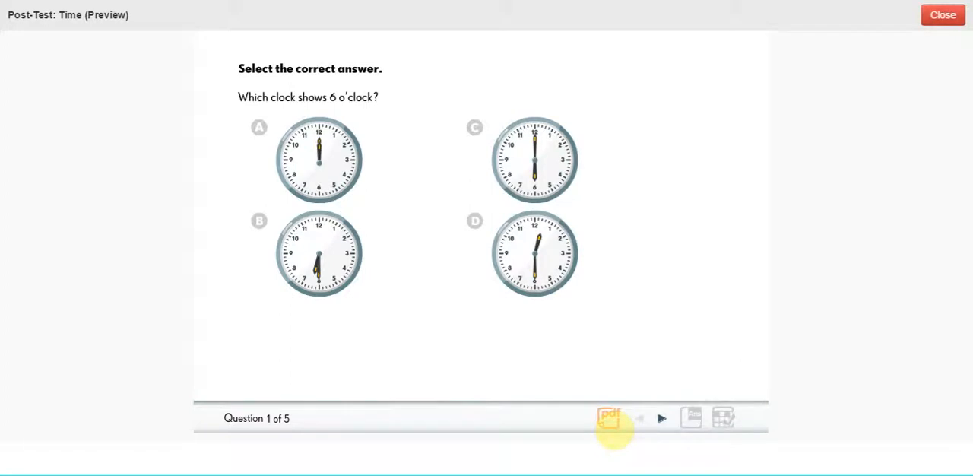
mouse_move(608, 423)
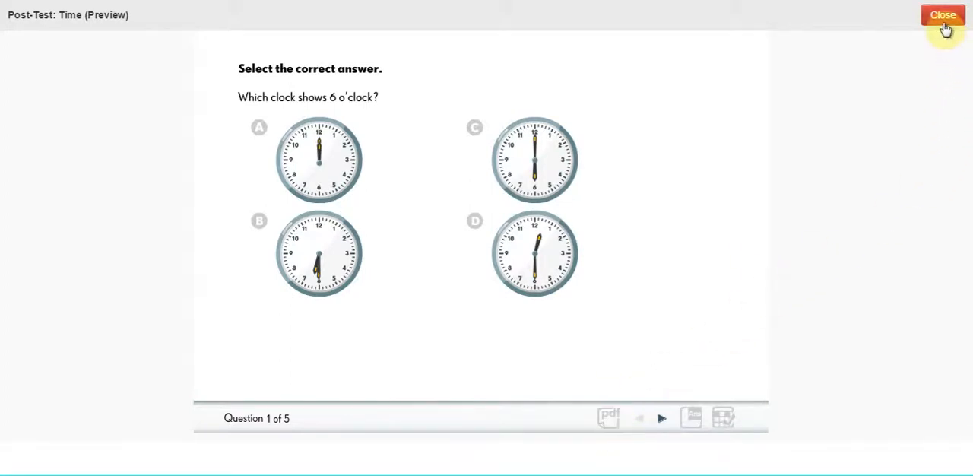
left_click(943, 16)
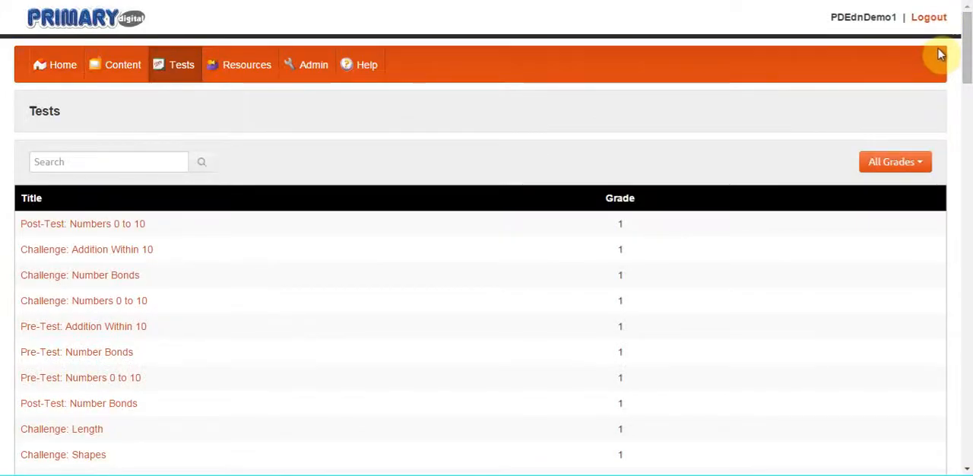
mouse_move(891, 98)
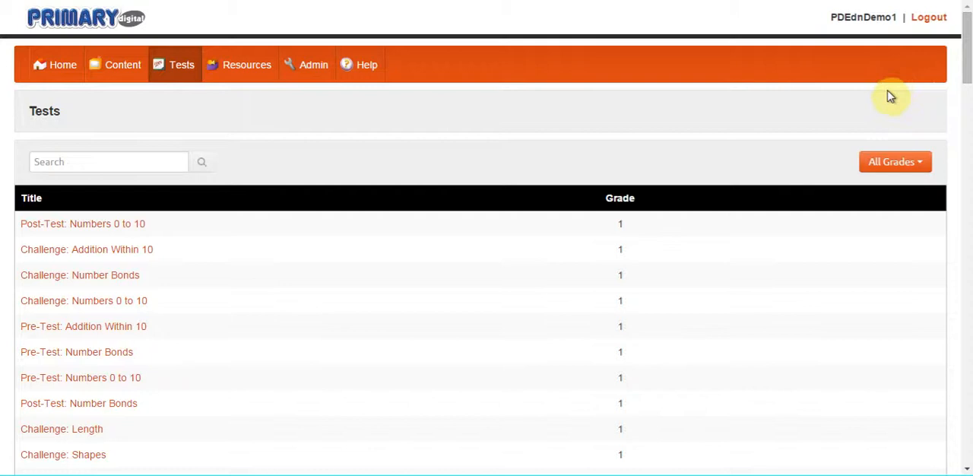